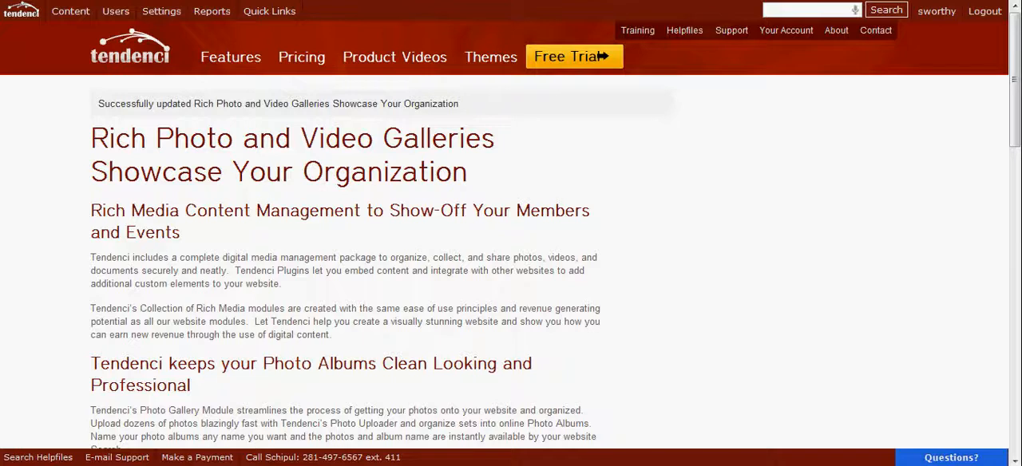
Bring up the Content app list from the top admin bar.
click(70, 10)
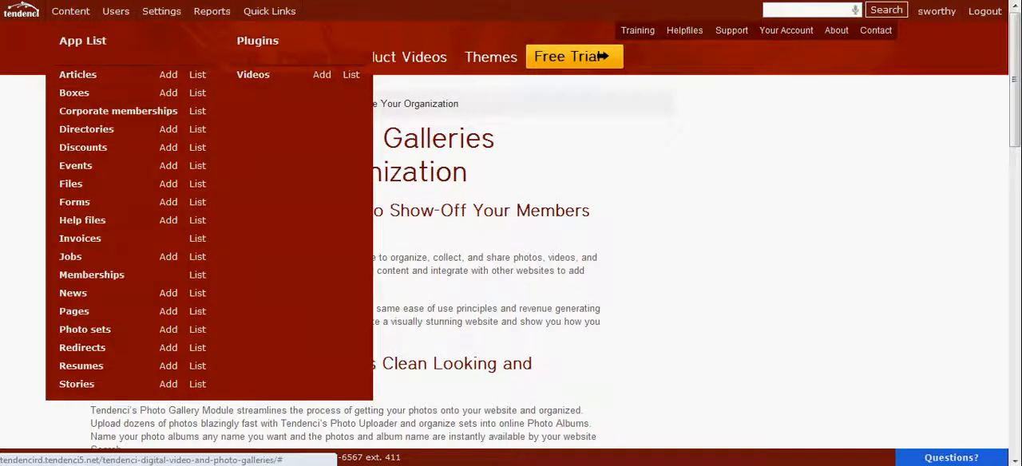
mouse_move(252, 73)
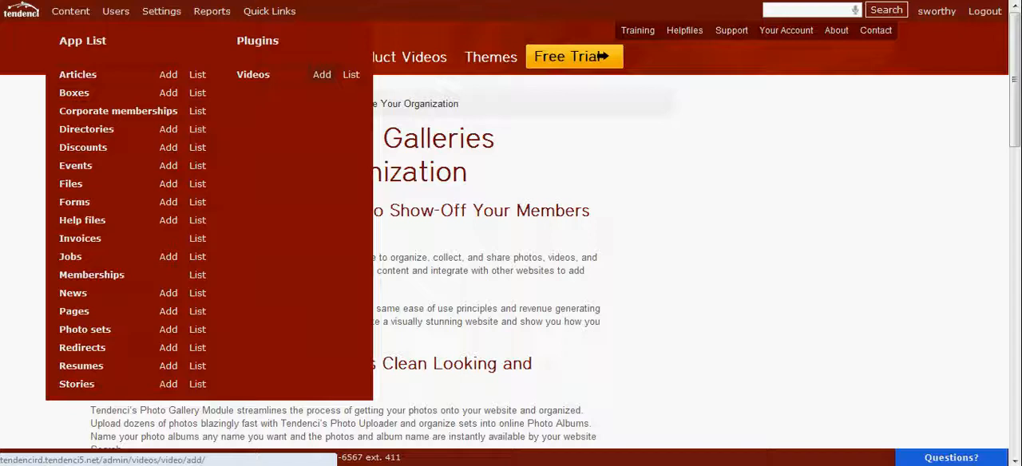
Start a new video titled 'Tendenci Event Type Creation' under Tendenci Training Videos.
click(321, 74)
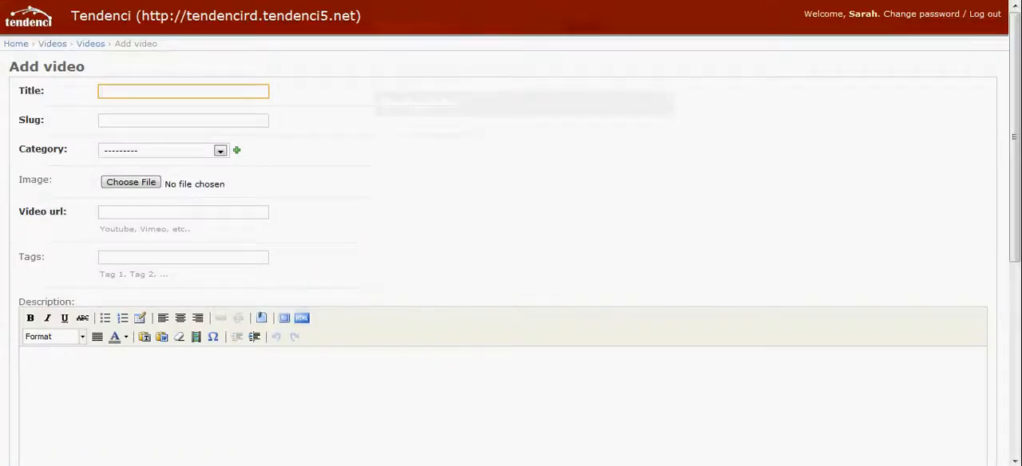
text(T)
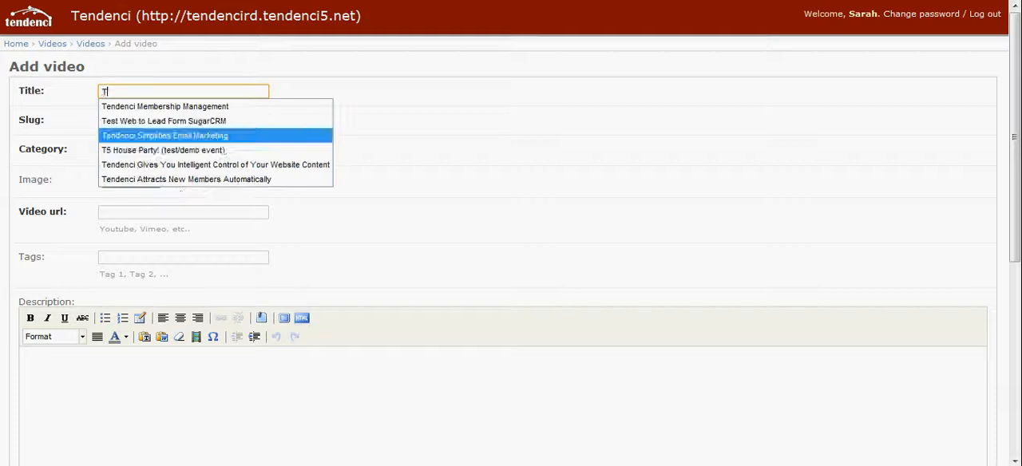
text(endenci Event Type Crea)
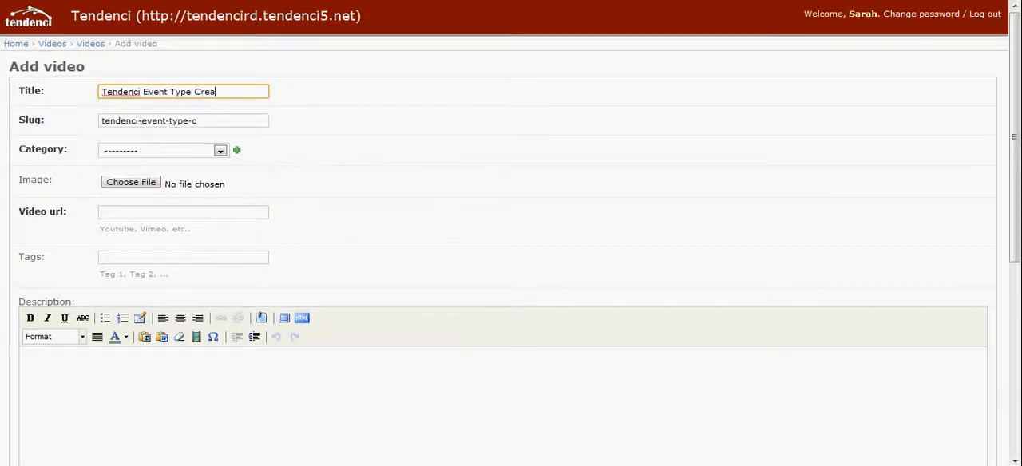
text(tion)
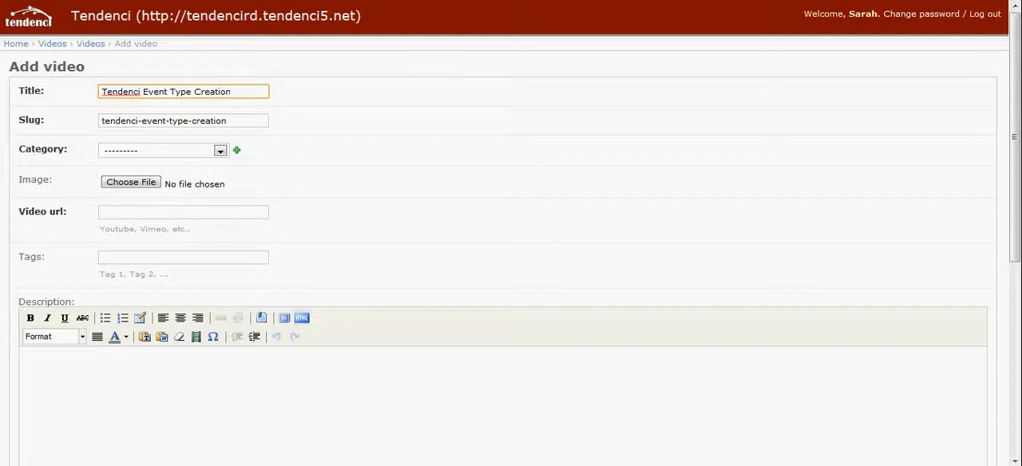
Give it the Vimeo URL ending 'chipul/custom-event-types-in-tendenci' and tags starting 'event regist'.
click(163, 150)
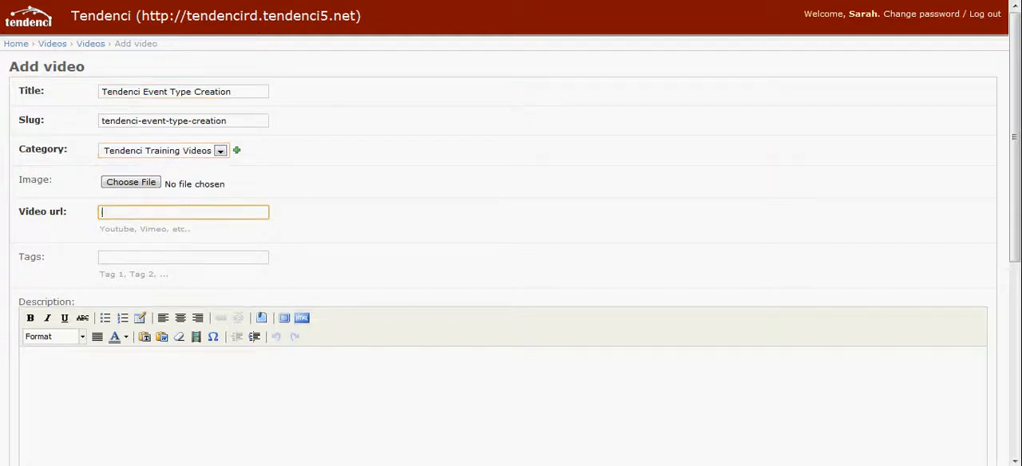
text(chipul/custom-event-types-in-tendenci)
click(182, 257)
text(event management,)
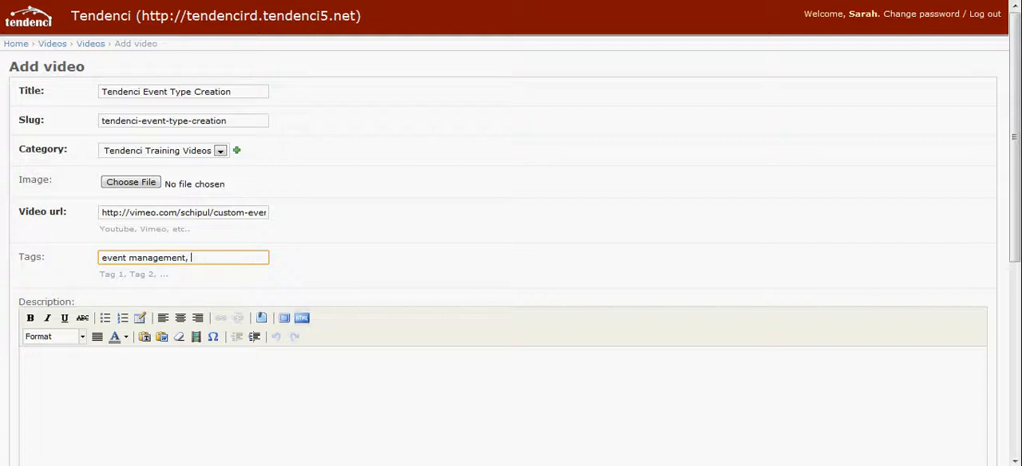
text(event registration)
click(503, 406)
text(This is a sho)
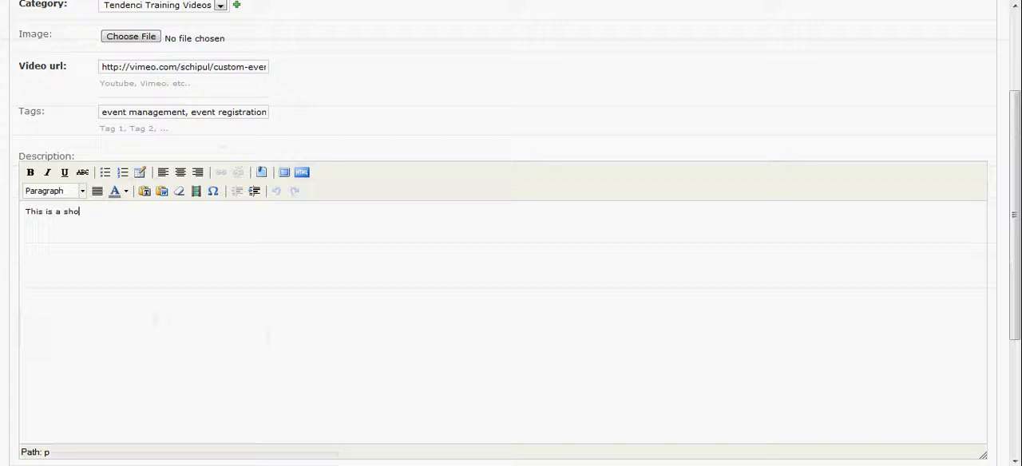
Enter the description about demonstrating how to create an event type for your Tendenci Event Calendar.
text(rt video demonstra)
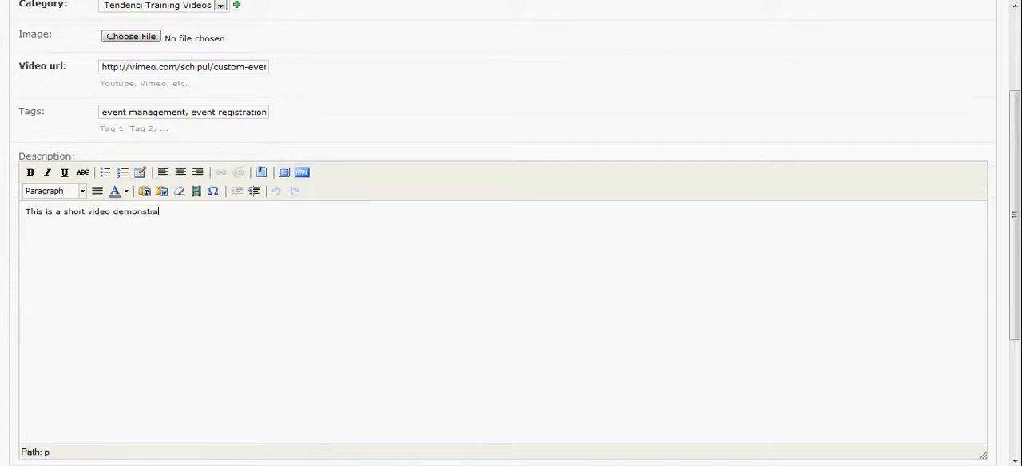
text(ting how to create)
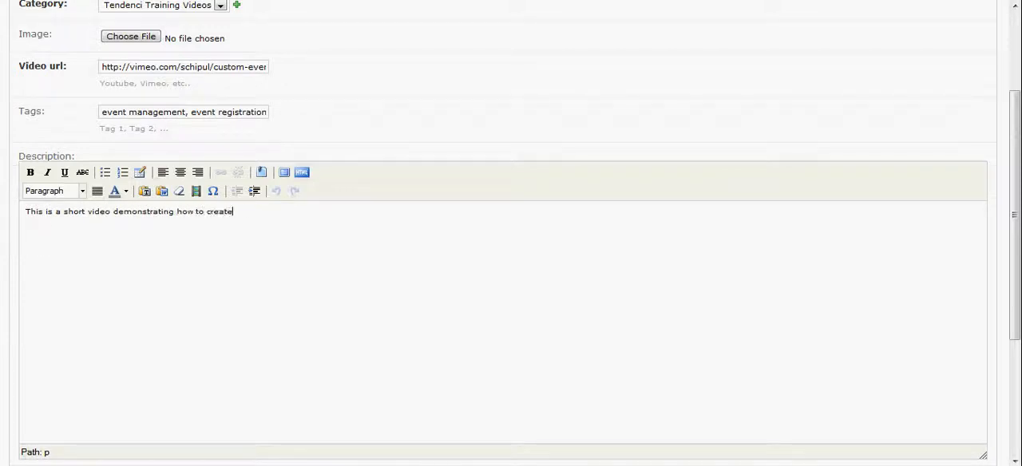
text(an)
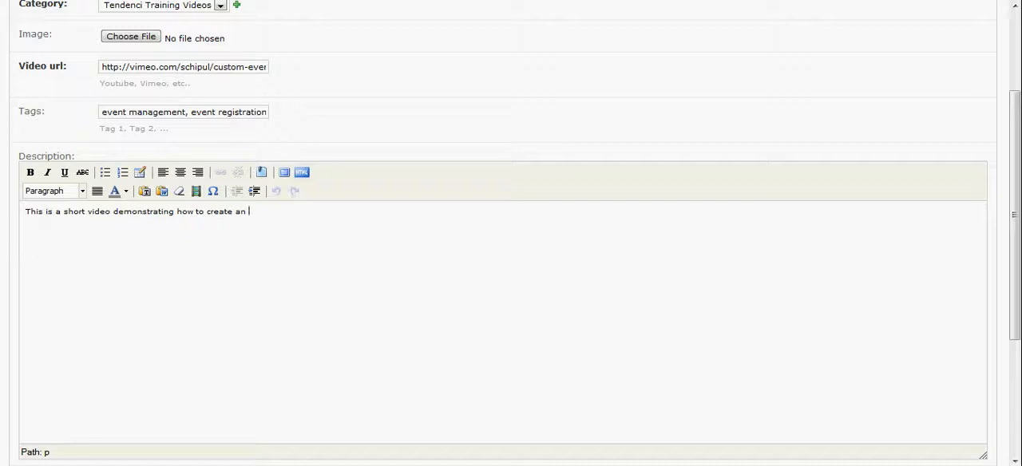
text(event type)
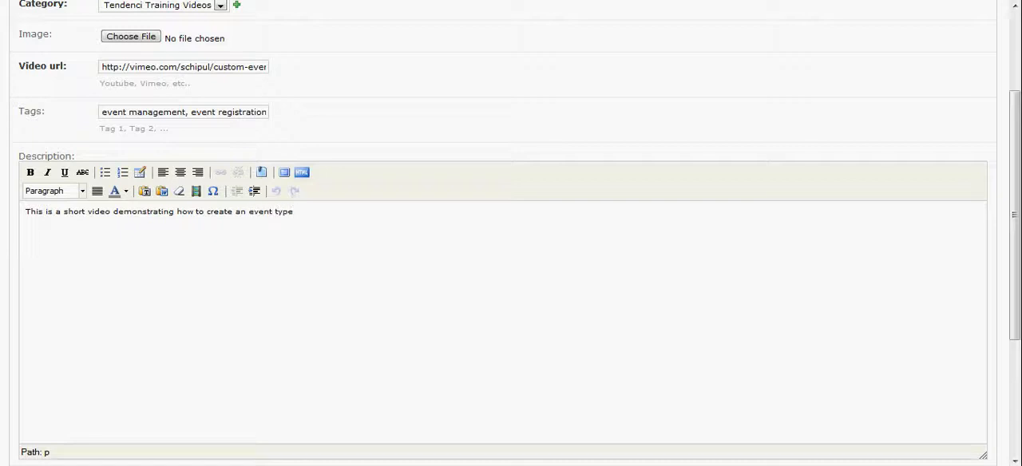
text(for your Tendenci Event Calde)
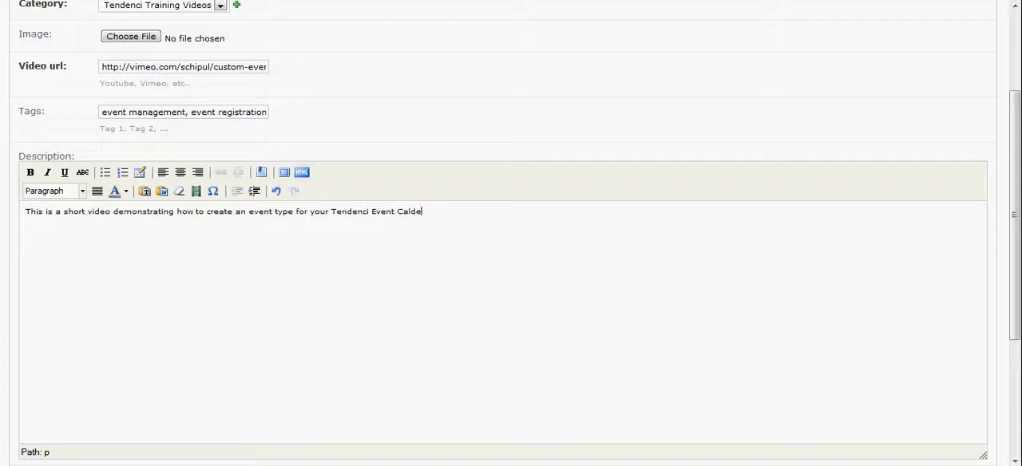
text(ndar.)
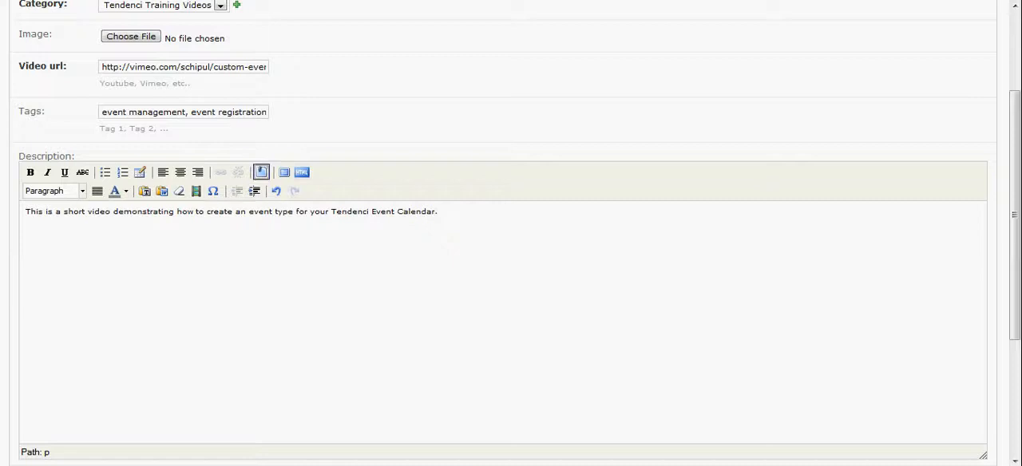
Finish the description at its end and move down to the permissions and Save area.
scroll(up, 3)
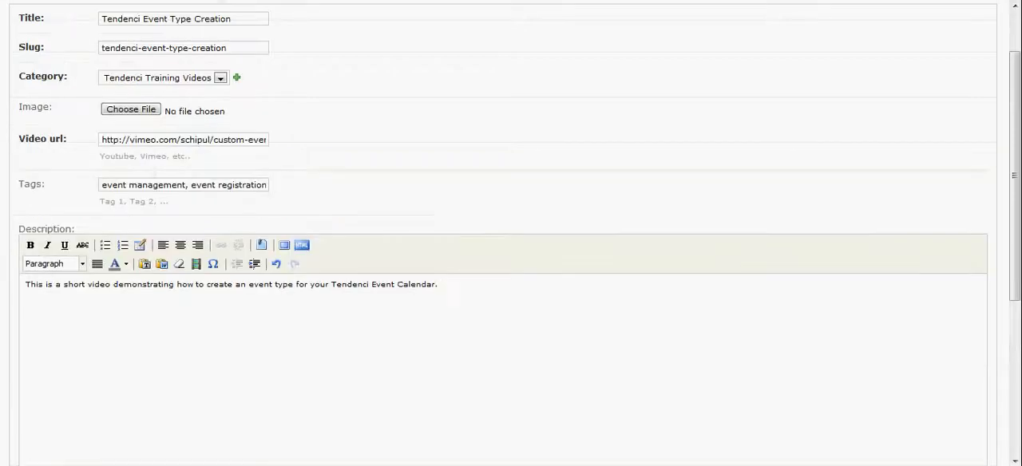
click(439, 285)
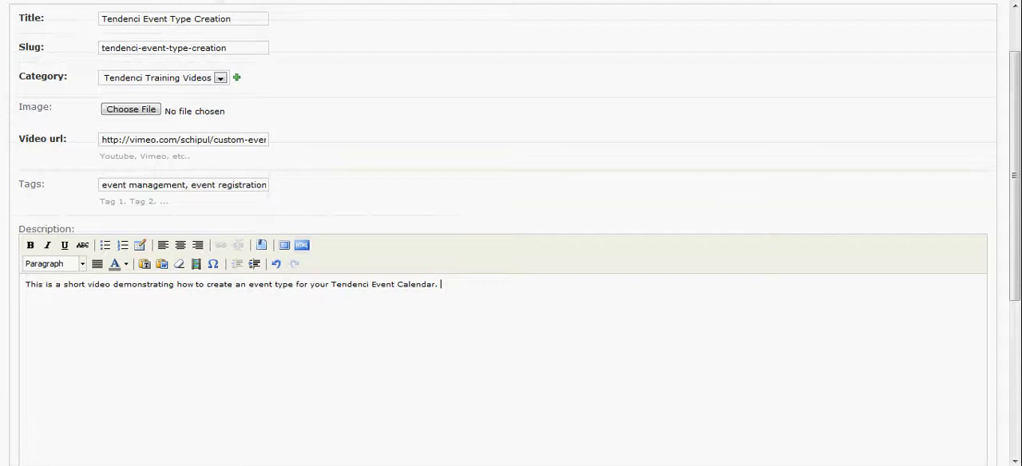
scroll(down, 3)
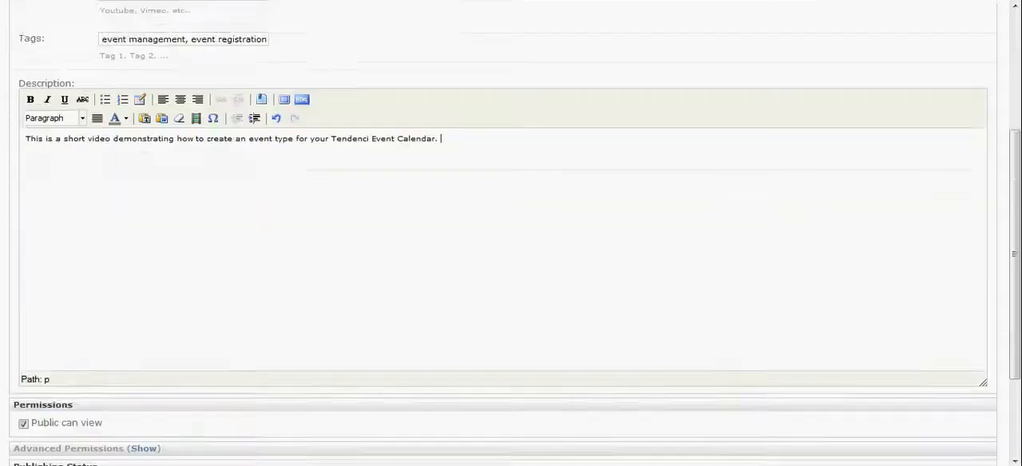
scroll(down, 3)
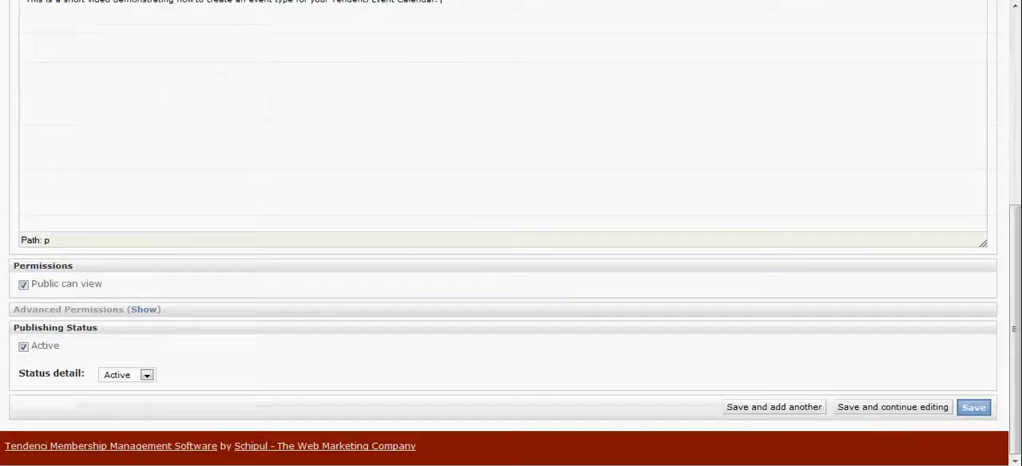
Save the new video and review its page before going to the Videos listing.
click(972, 407)
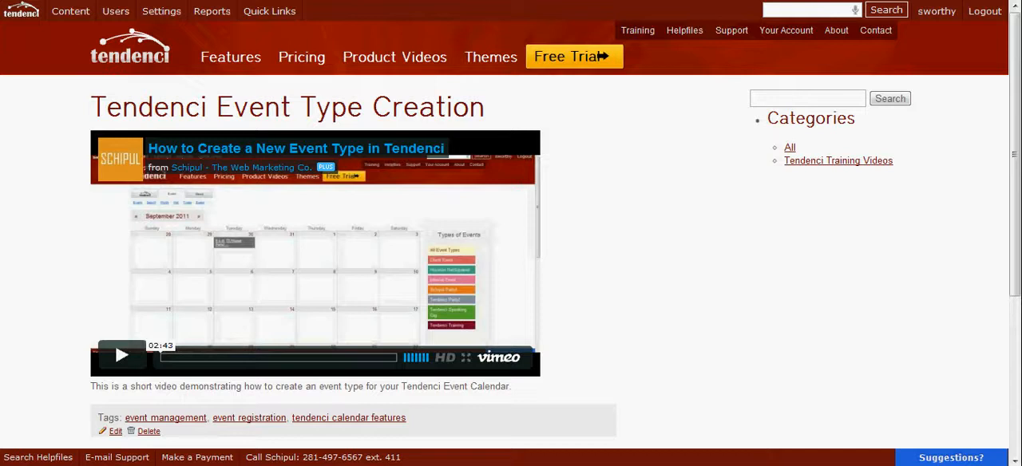
scroll(down, 3)
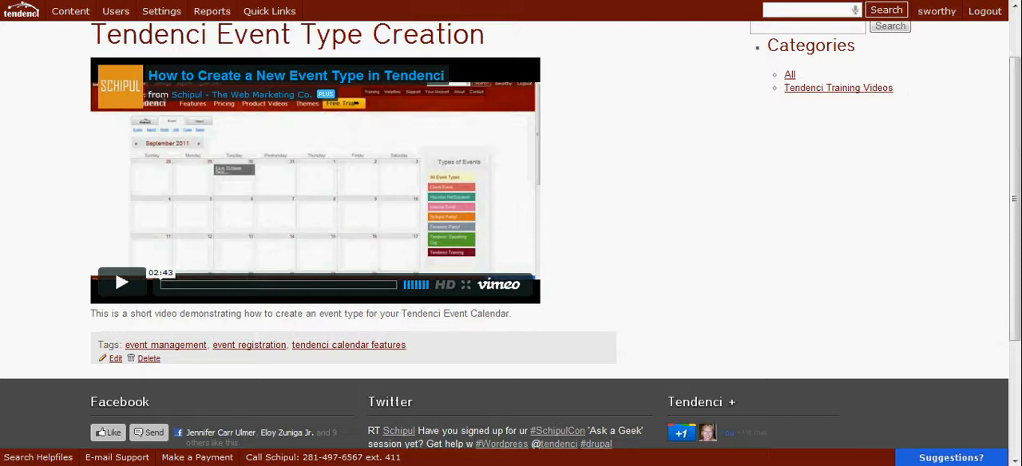
scroll(up, 3)
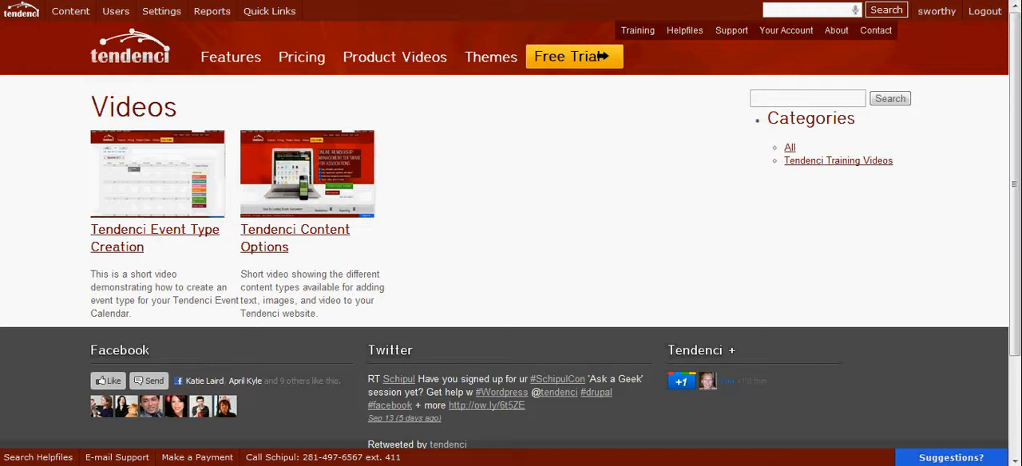
View the Tendenci Content Options video page with its embedded Vimeo player and description.
click(294, 238)
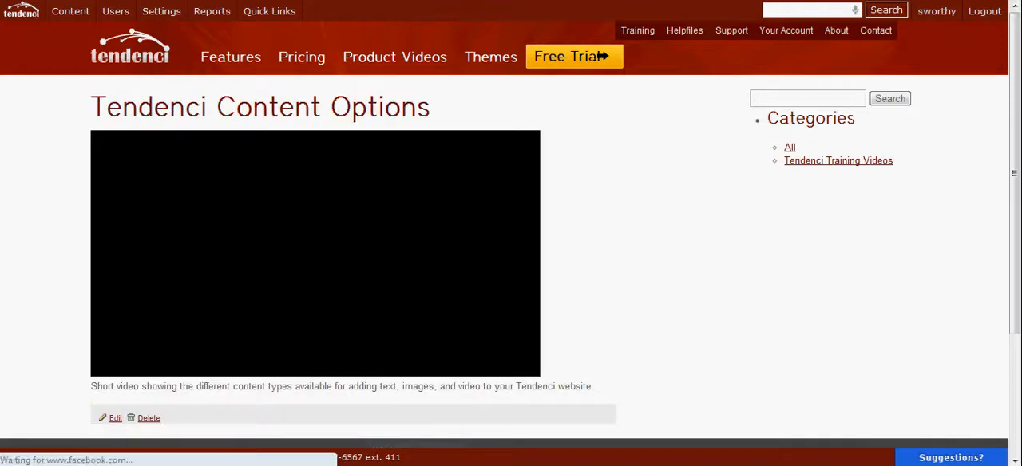
scroll(down, 3)
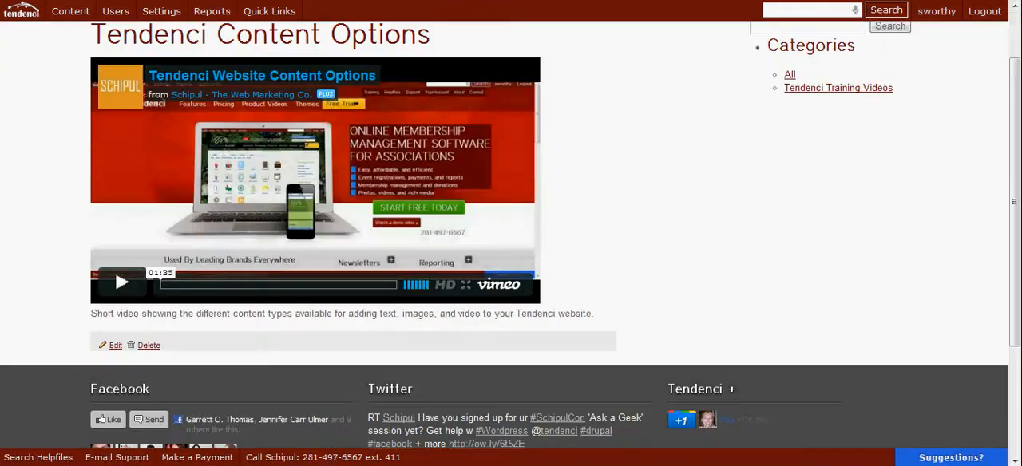
scroll(up, 3)
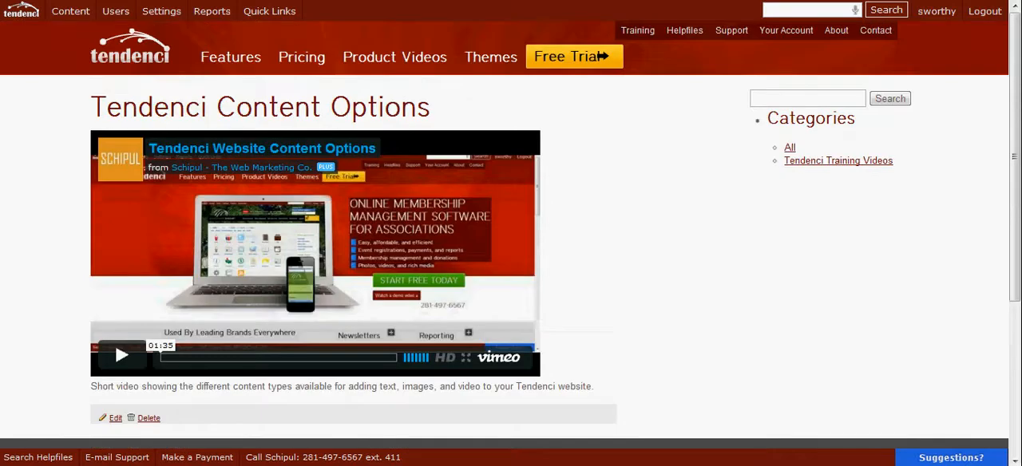